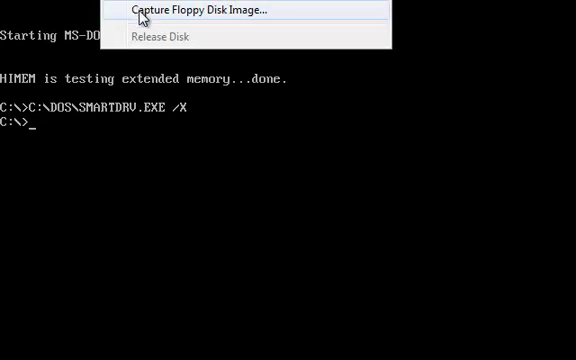
# Capture a floppy disk image into the MS-DOS machine's floppy drive
pyautogui.click(194, 11)
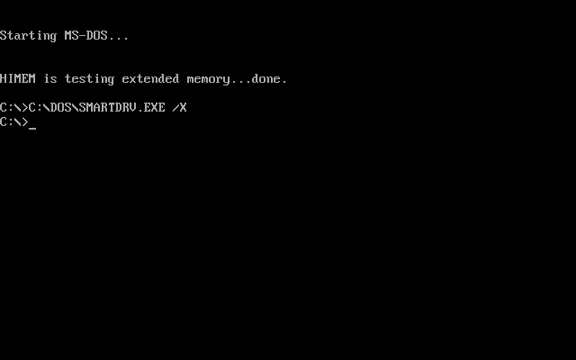
# List the floppy with dir/w and run DOSADD to start the Additions installer
pyautogui.write('dir/w')
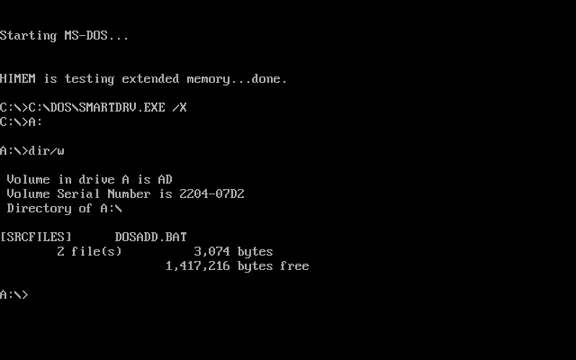
pyautogui.write('dosad')
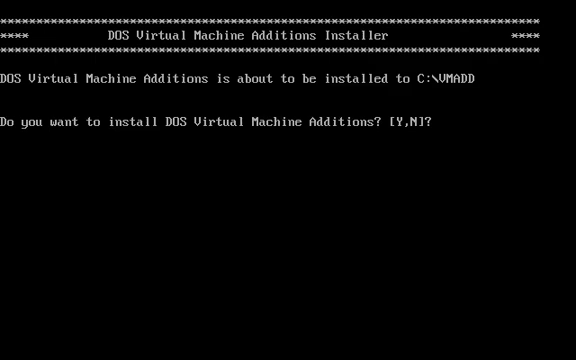
pyautogui.write('Y')
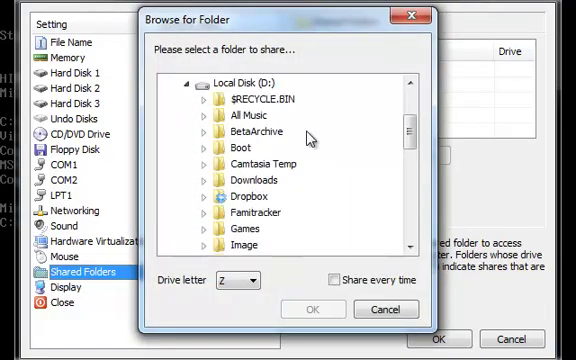
# Share host folder D:\VPC as drive Z and list its nine folders with dir/w
pyautogui.scroll(-3)
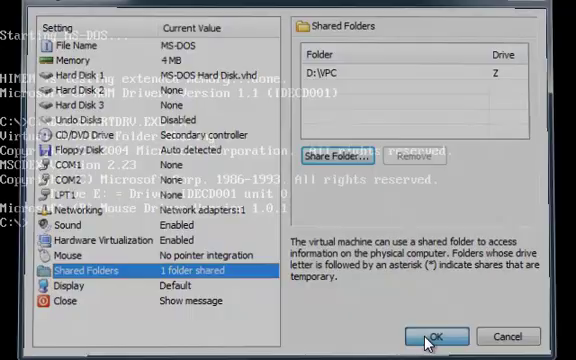
pyautogui.click(437, 335)
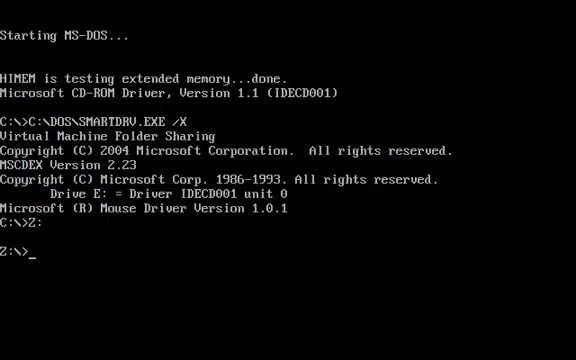
pyautogui.write('dir/w')
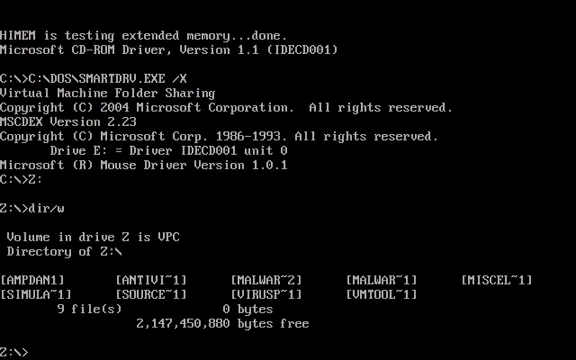